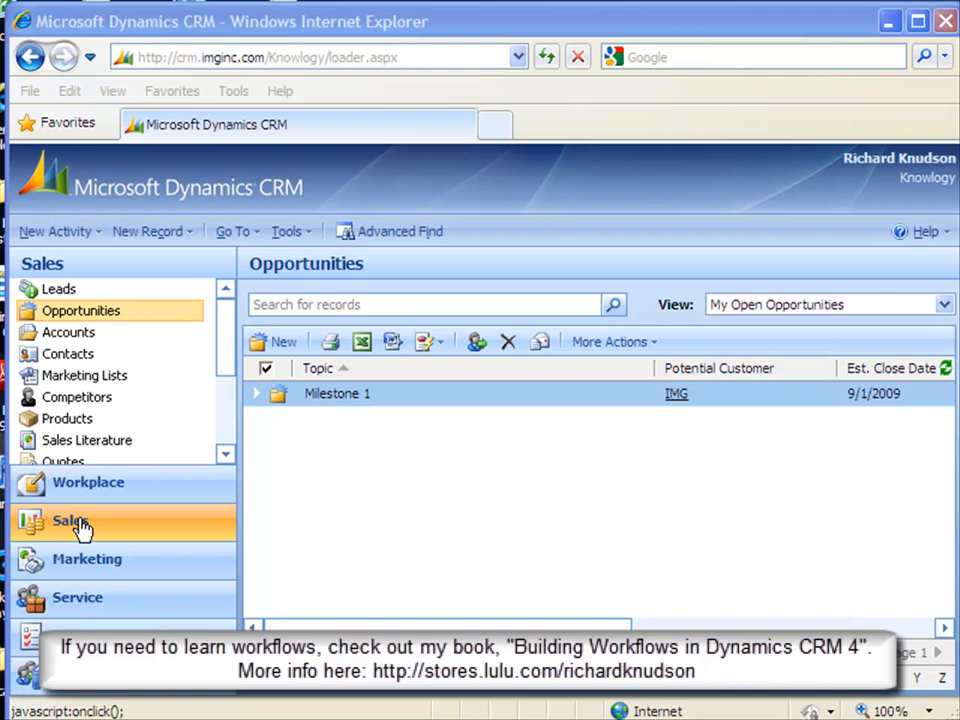
Step: Rename the Milestone 1 opportunity's topic to 'Acme Project Milestone 1'
{"action": "double_click", "coordinate": [336, 392]}
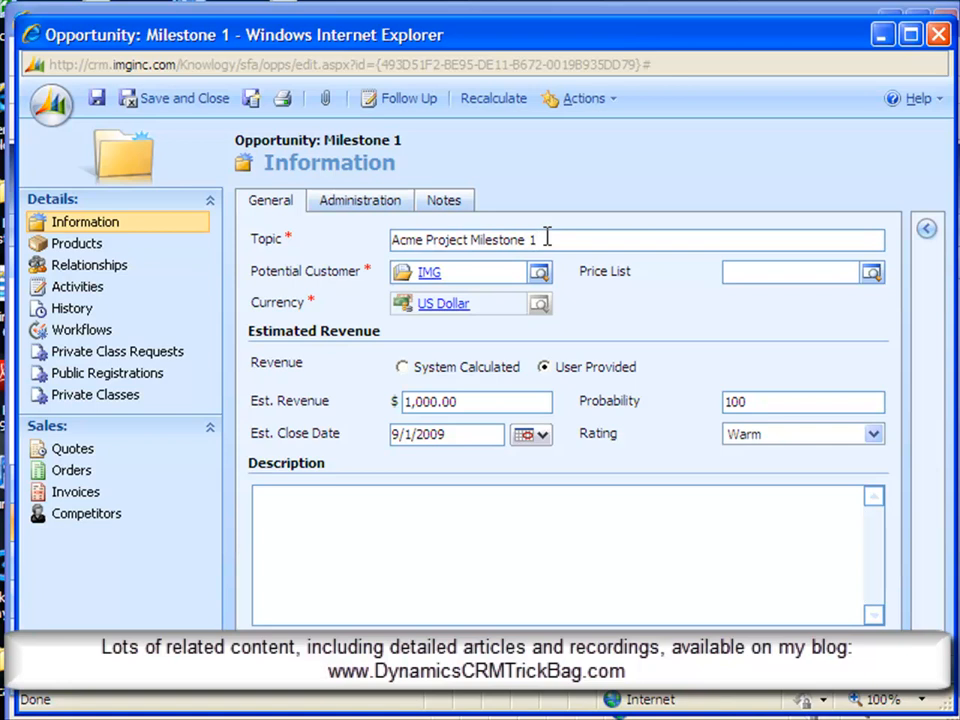
{"action": "mouse_move", "coordinate": [596, 356]}
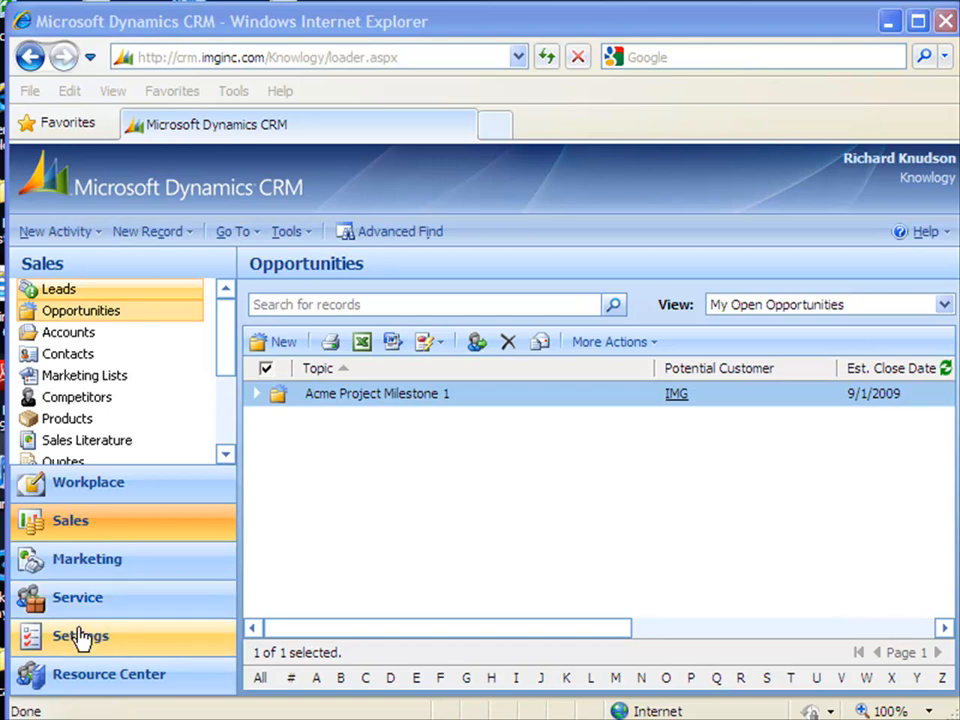
Step: Show the Opportunity entity's 1:N relationships via Settings > Customize Entities
{"action": "left_click", "coordinate": [80, 636]}
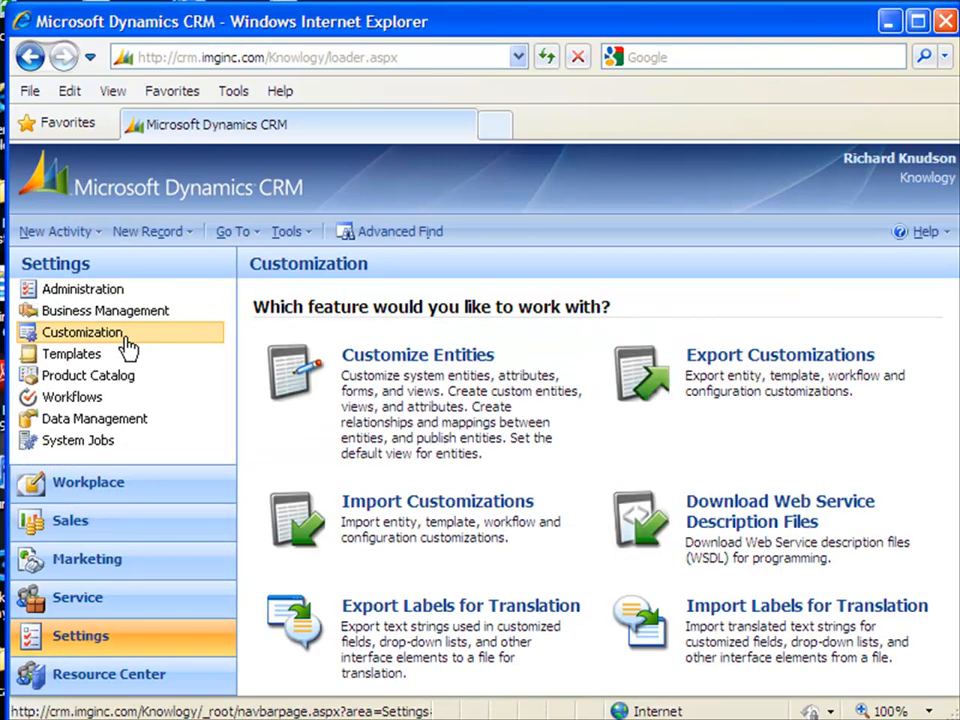
{"action": "left_click", "coordinate": [416, 356]}
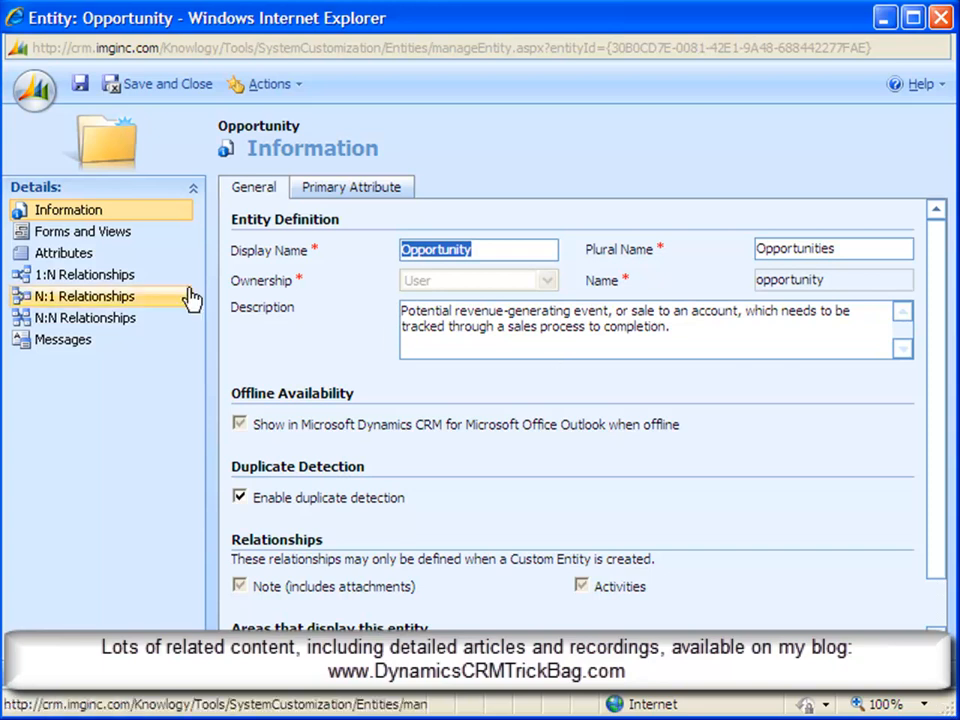
{"action": "left_click", "coordinate": [84, 274]}
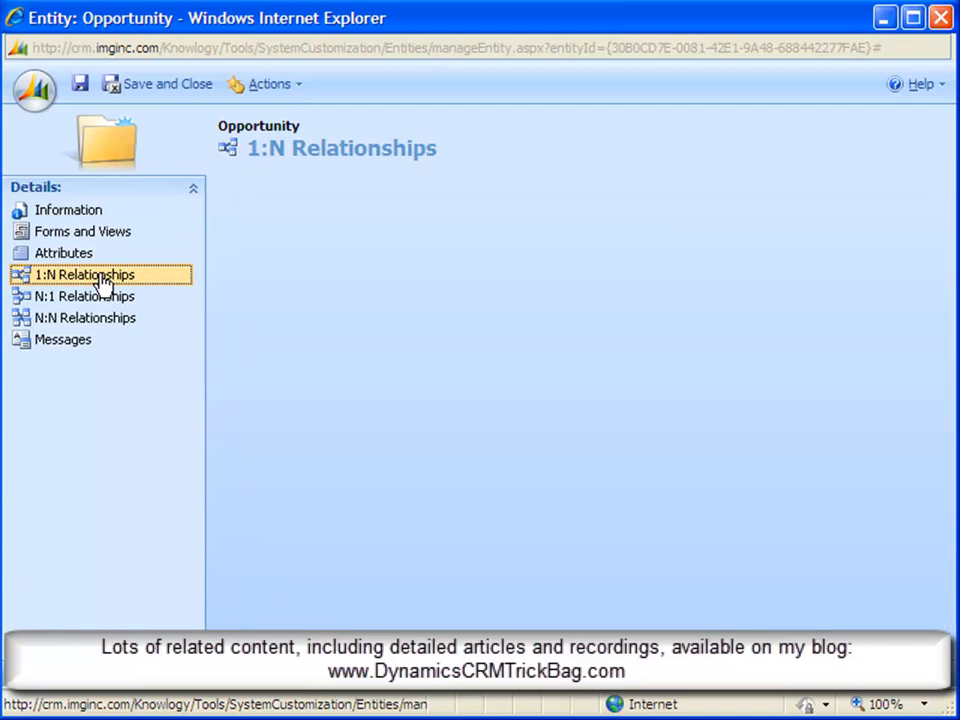
{"action": "left_click", "coordinate": [84, 274]}
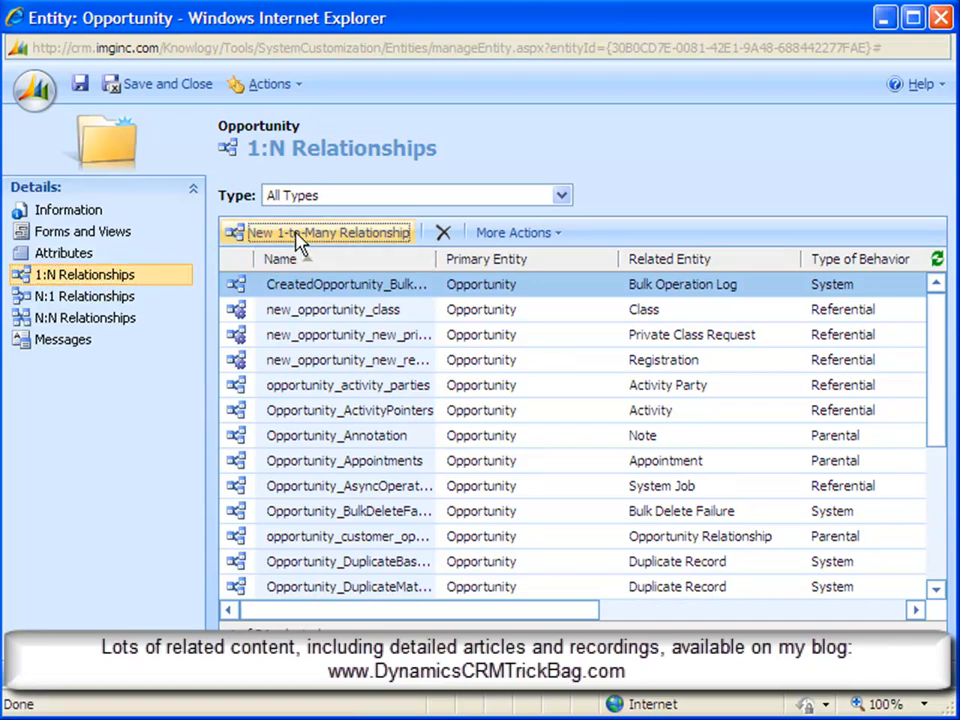
Step: Create a 1:N relationship to Opportunity with lookup display name 'Parent Opportunity'
{"action": "left_click", "coordinate": [328, 232]}
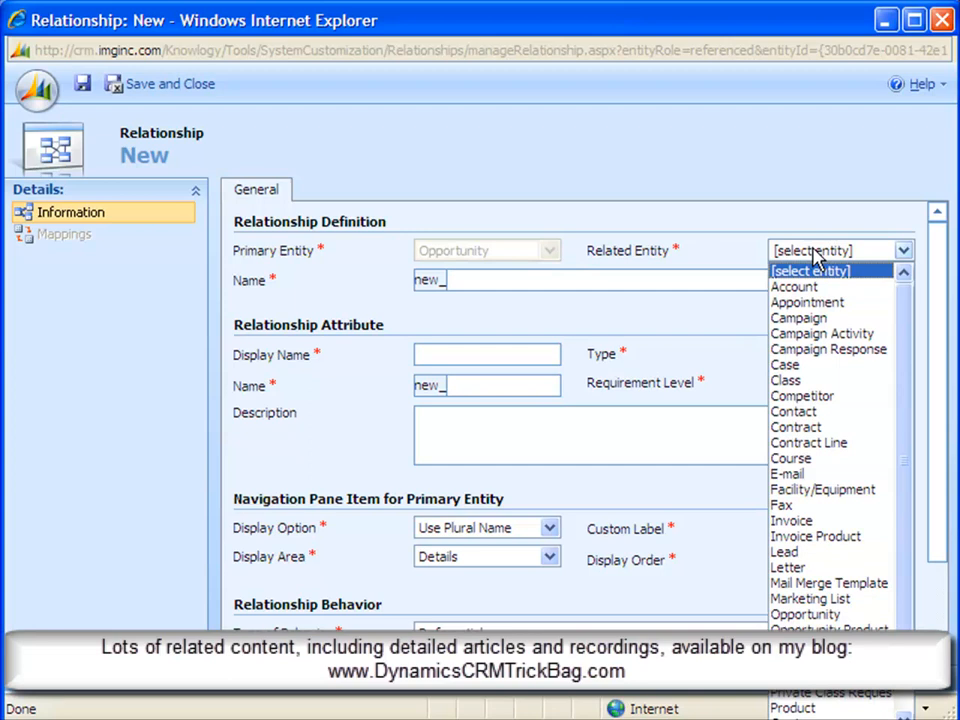
{"action": "left_click", "coordinate": [804, 612]}
{"action": "type", "text": "parent_child_opportunity"}
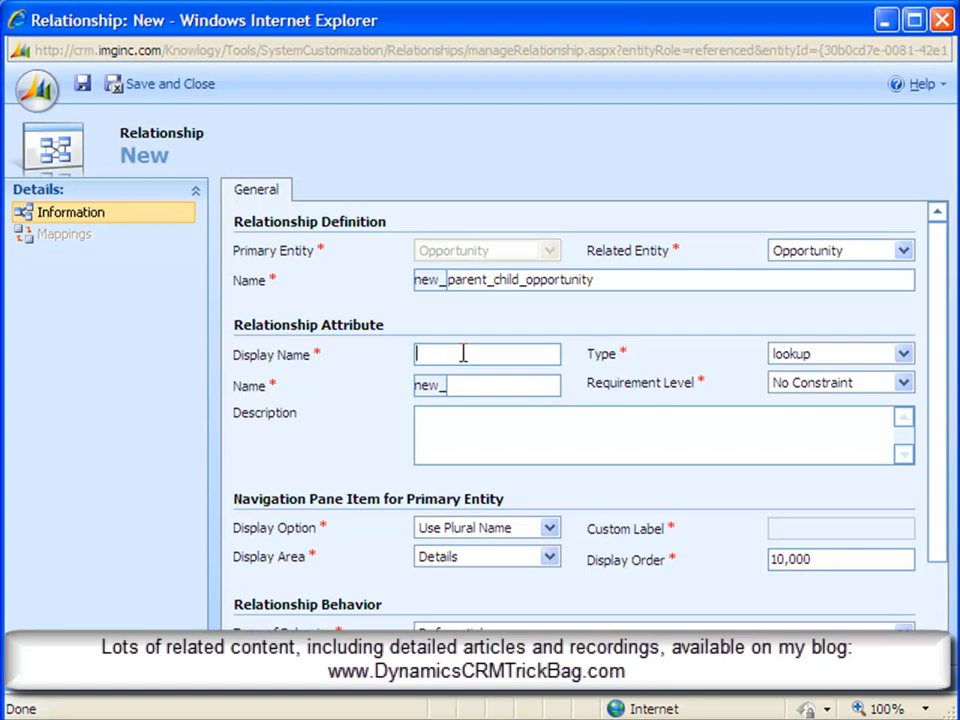
{"action": "type", "text": "Parent Opportunity"}
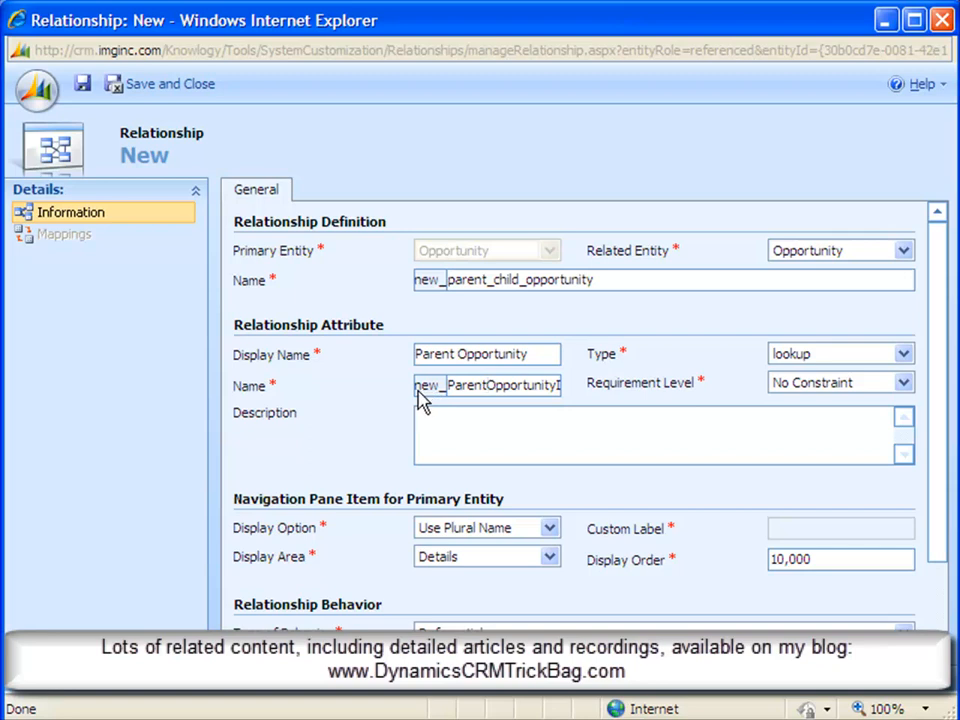
{"action": "mouse_move", "coordinate": [436, 404]}
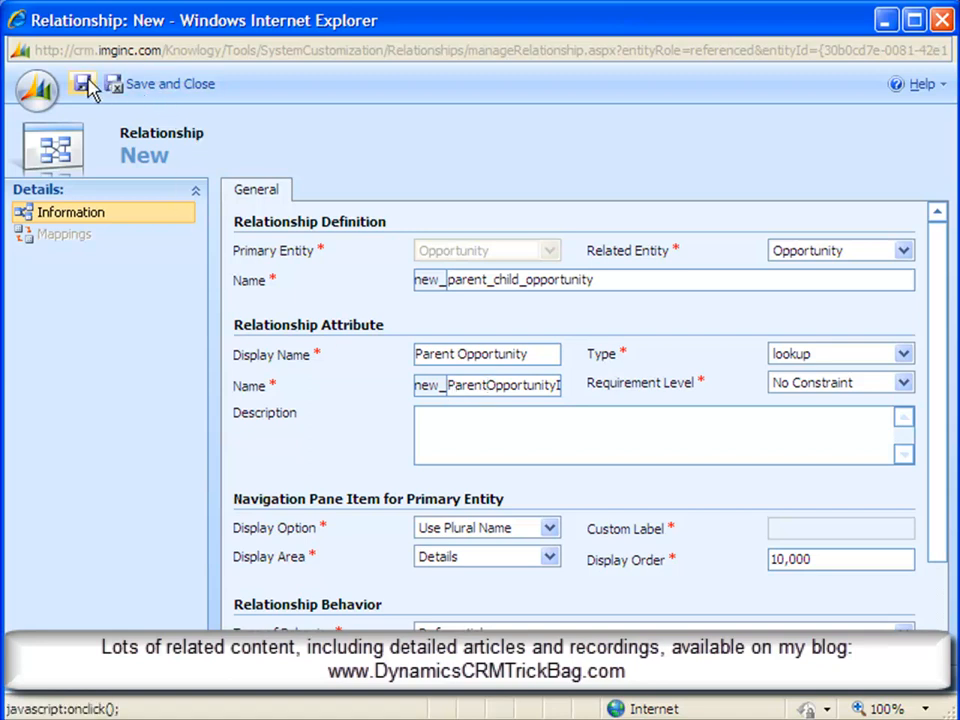
Step: Save new_parent_child_opportunity and display its field mappings
{"action": "left_click", "coordinate": [84, 84]}
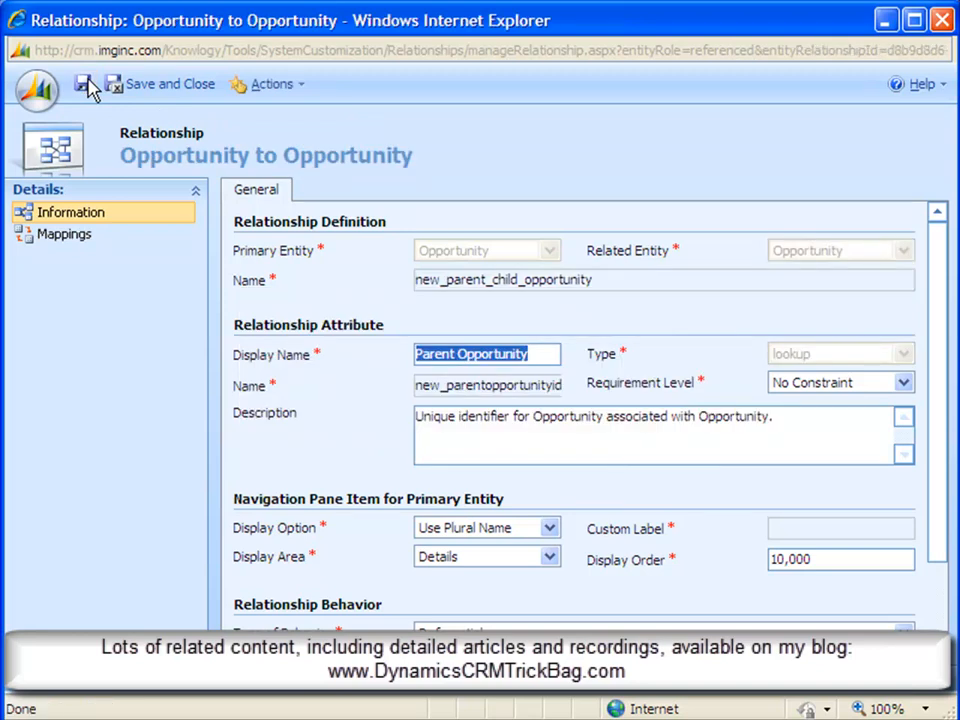
{"action": "mouse_move", "coordinate": [150, 148]}
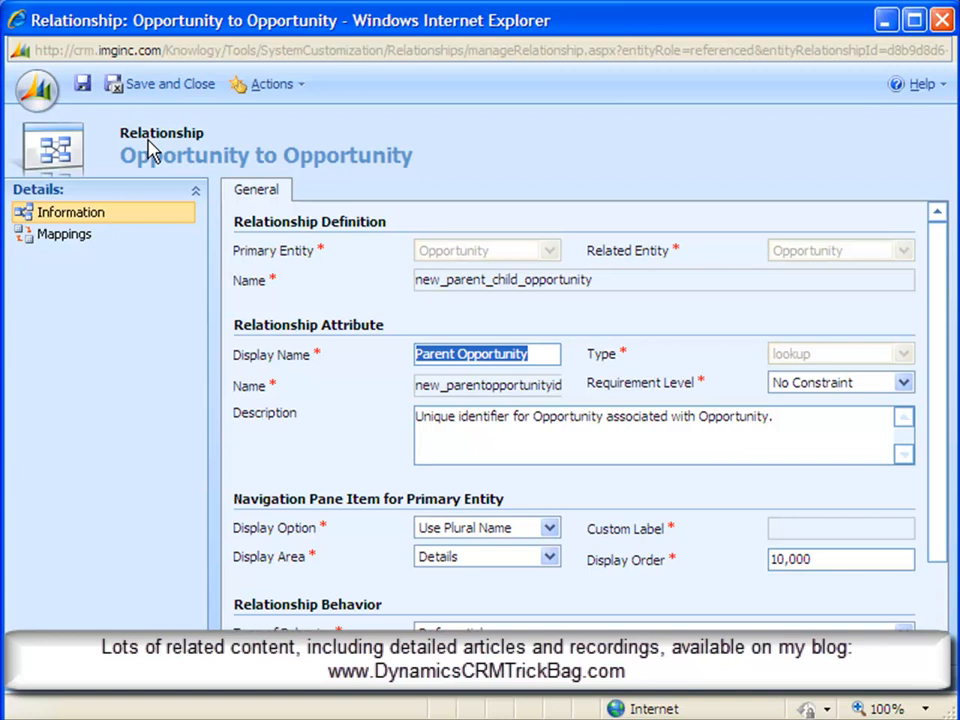
{"action": "mouse_move", "coordinate": [168, 178]}
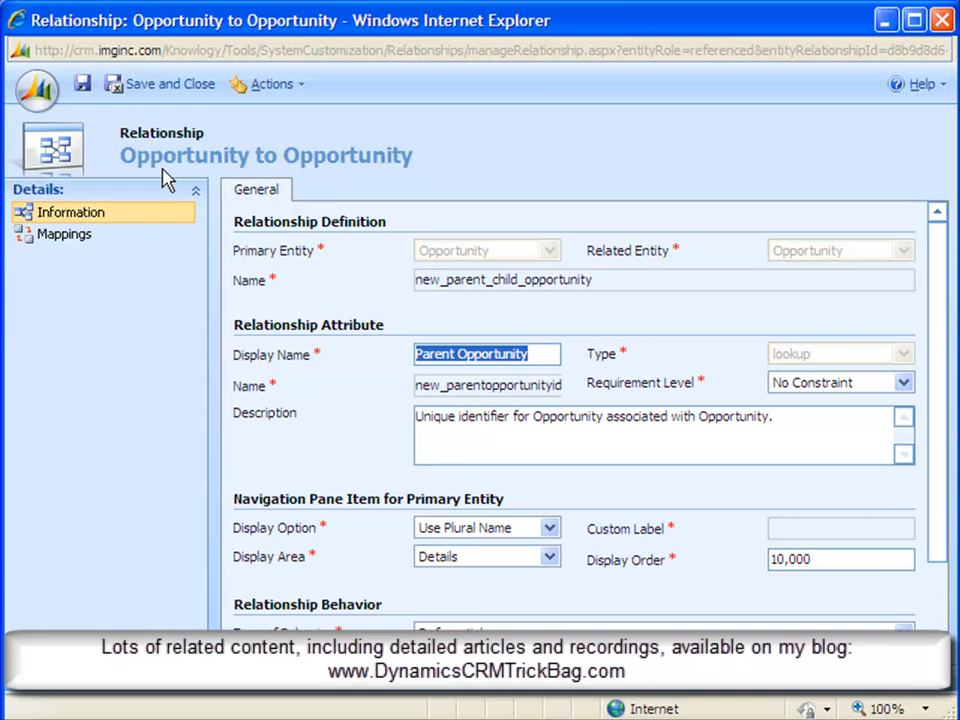
{"action": "mouse_move", "coordinate": [64, 242]}
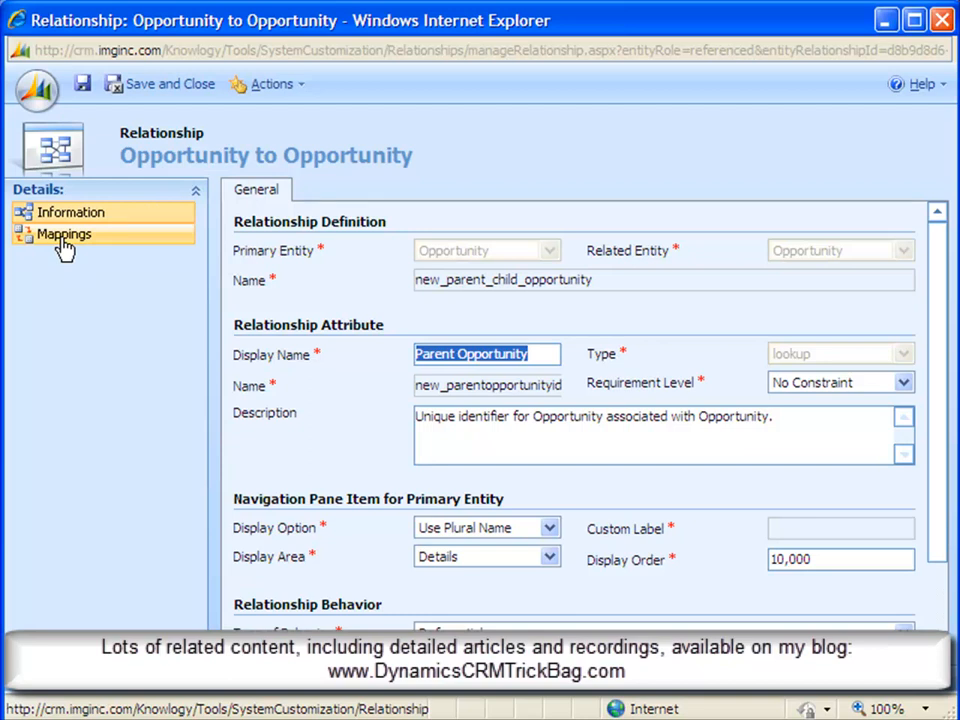
{"action": "left_click", "coordinate": [64, 232]}
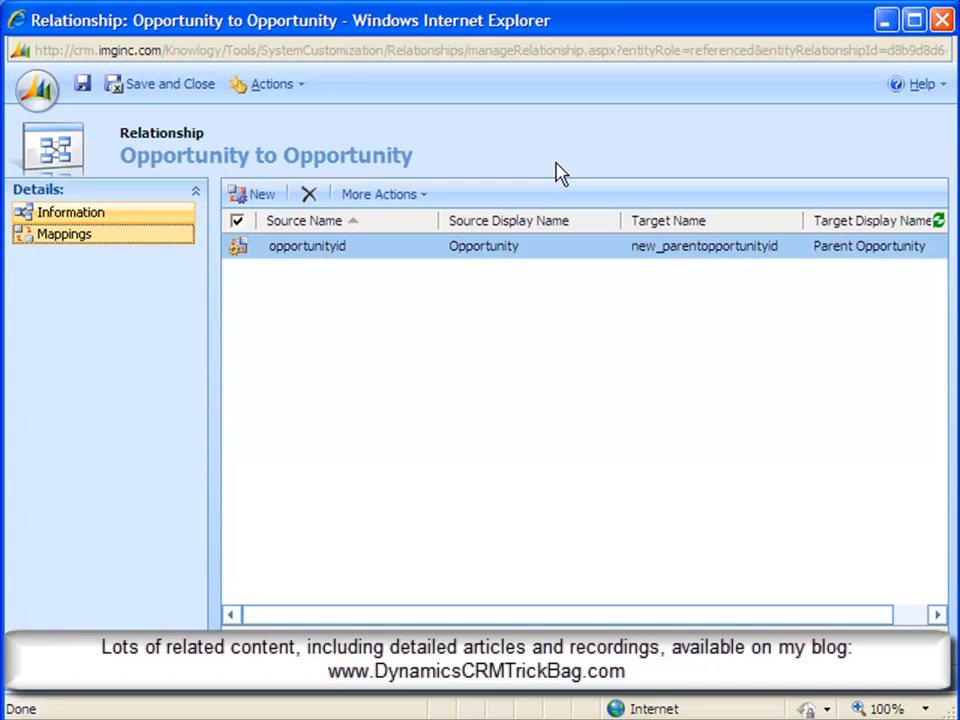
{"action": "mouse_move", "coordinate": [276, 228]}
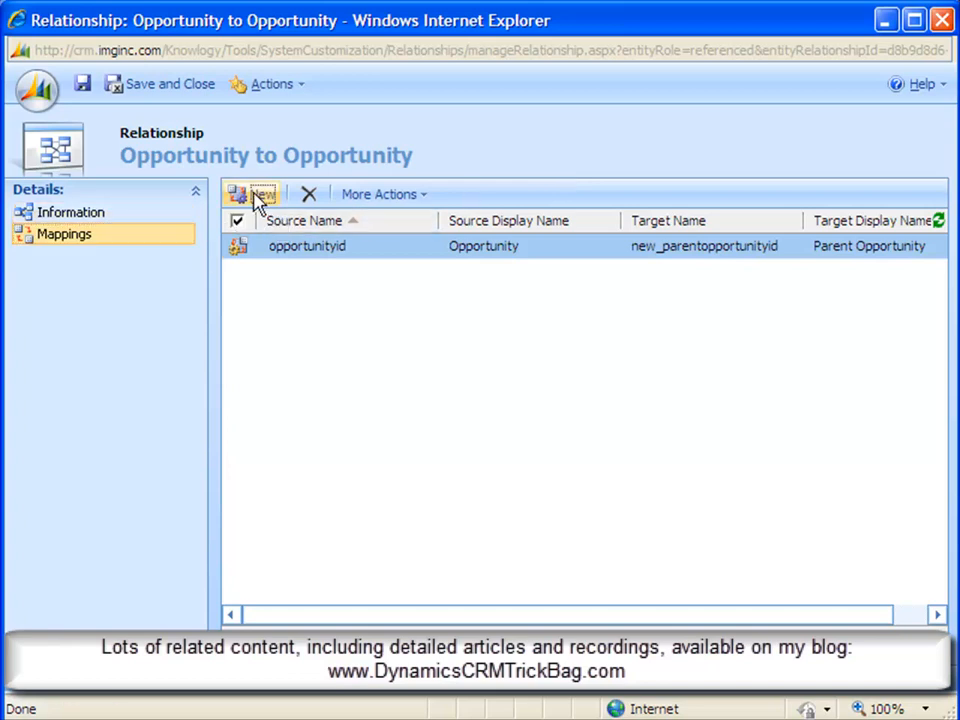
{"action": "left_click", "coordinate": [256, 194]}
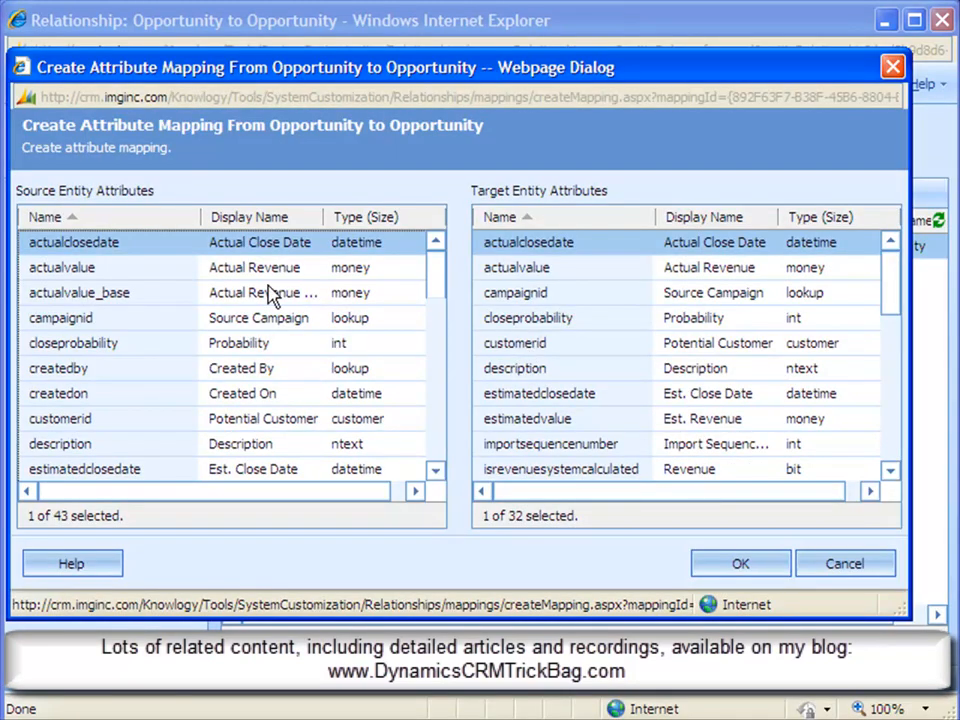
{"action": "mouse_move", "coordinate": [434, 282]}
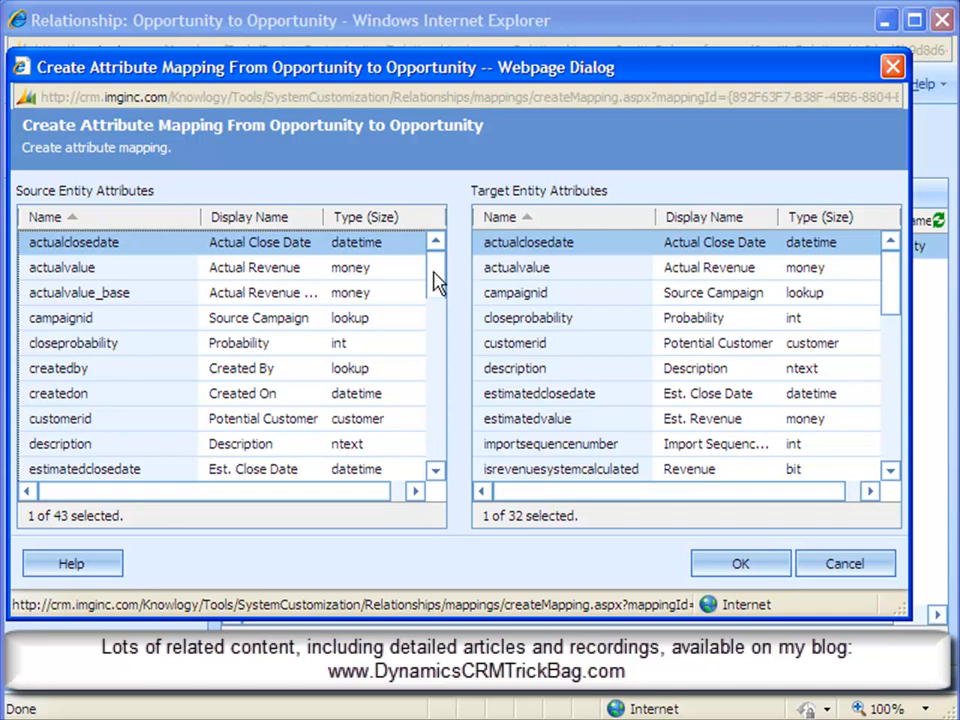
{"action": "mouse_move", "coordinate": [316, 256]}
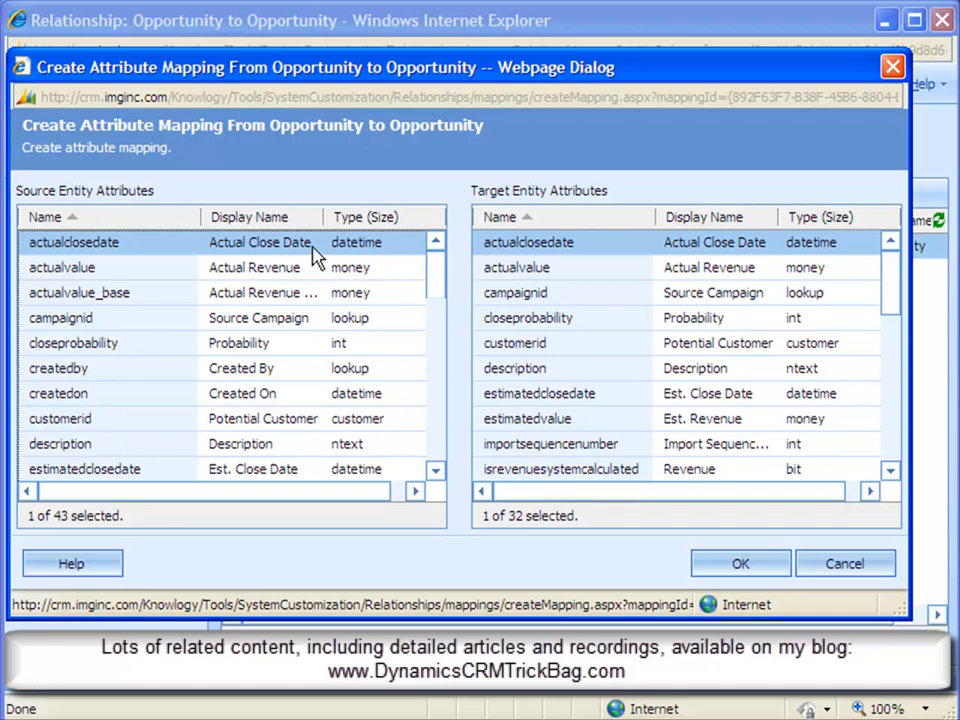
{"action": "mouse_move", "coordinate": [548, 268]}
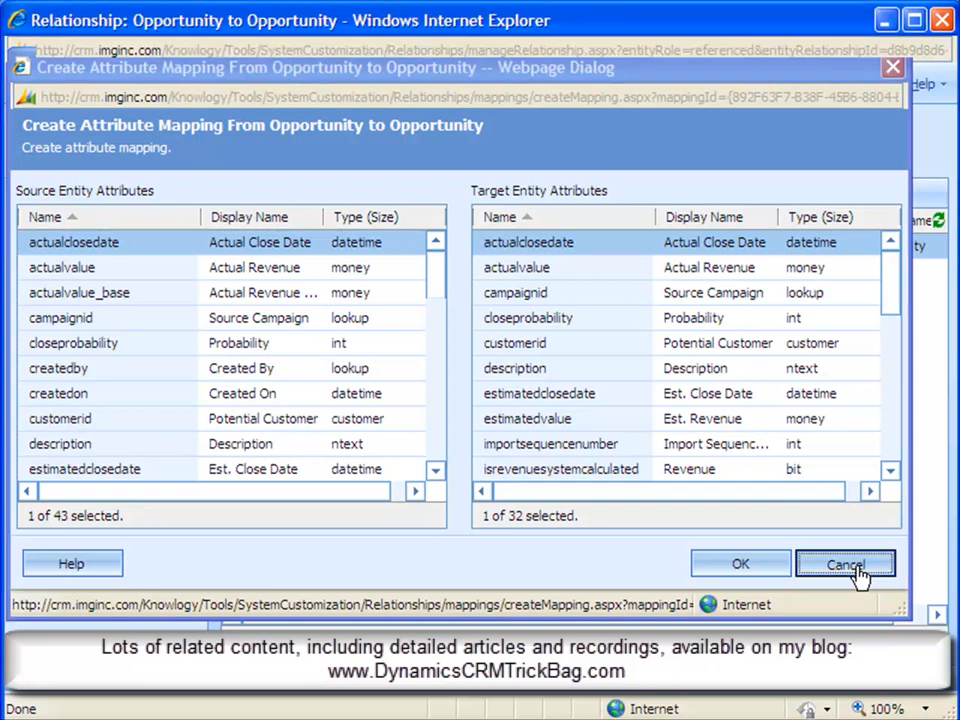
{"action": "left_click", "coordinate": [846, 564]}
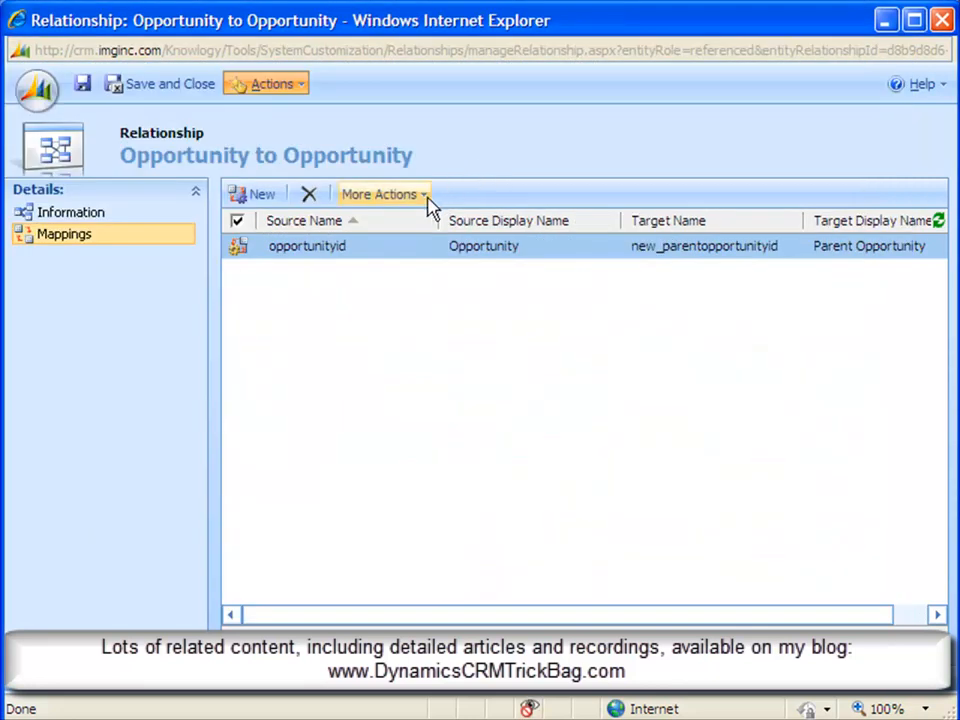
Step: Generate the attribute mappings automatically, confirming the overwrite to get 33 mappings
{"action": "left_click", "coordinate": [384, 192]}
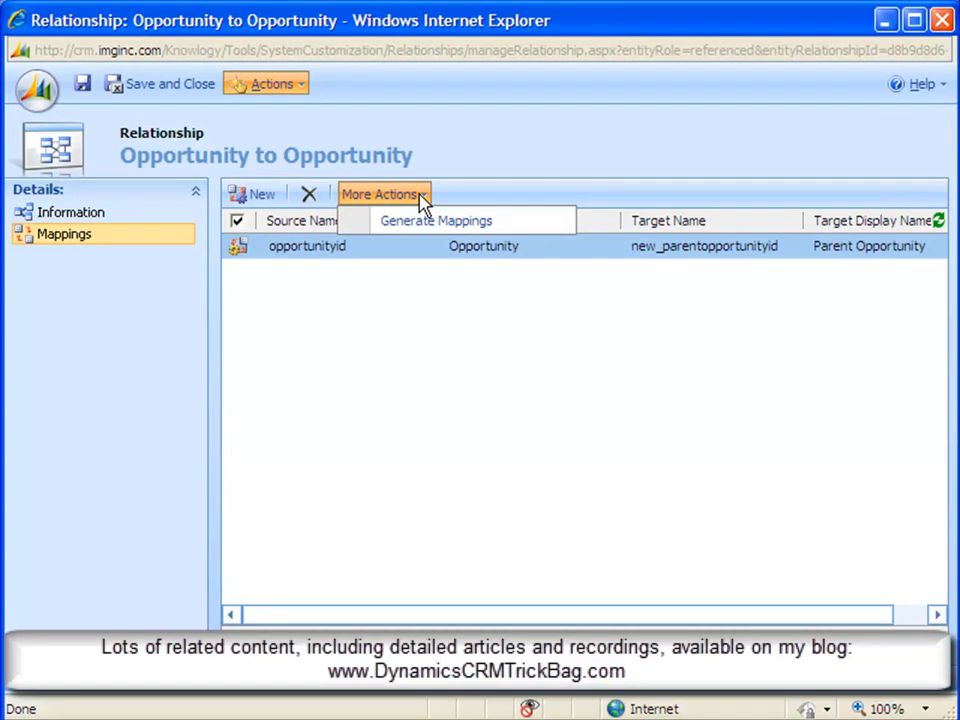
{"action": "mouse_move", "coordinate": [460, 228]}
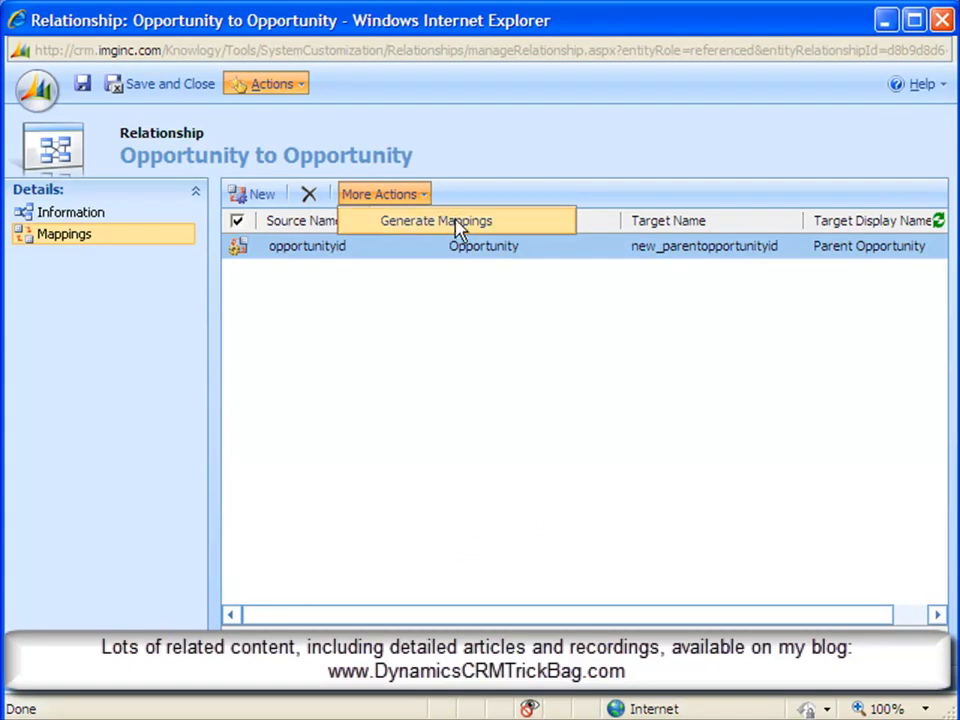
{"action": "mouse_move", "coordinate": [456, 232]}
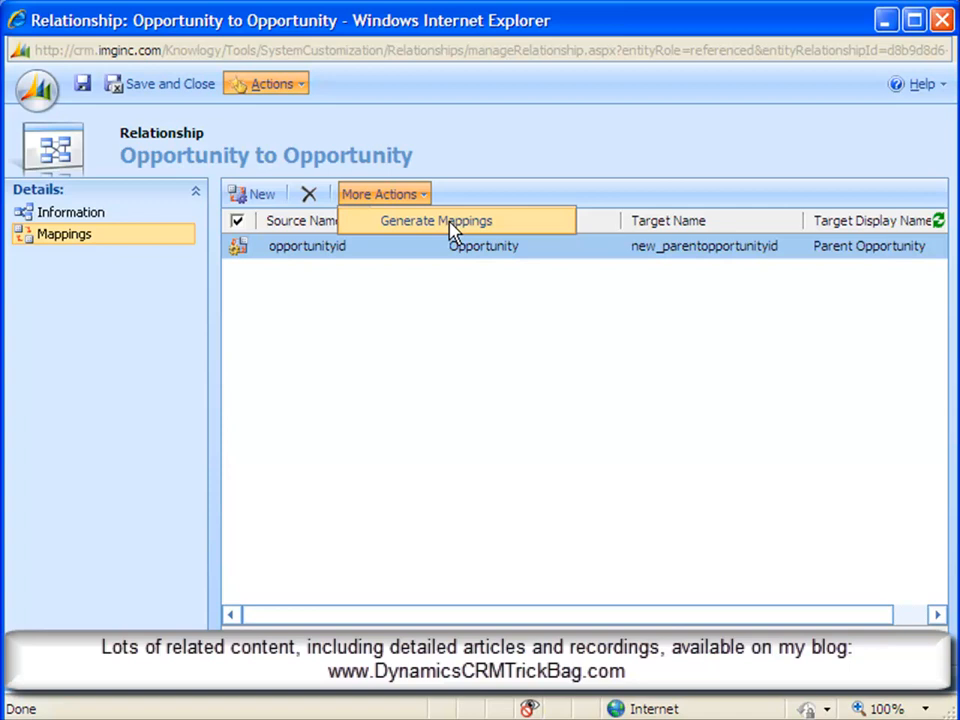
{"action": "left_click", "coordinate": [454, 220]}
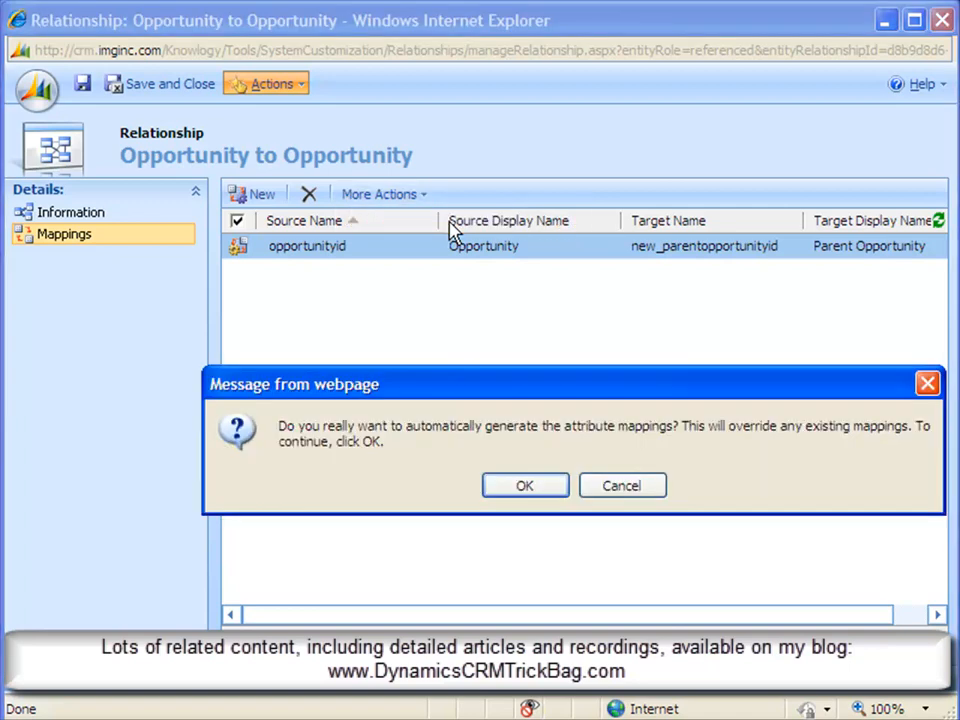
{"action": "mouse_move", "coordinate": [506, 392]}
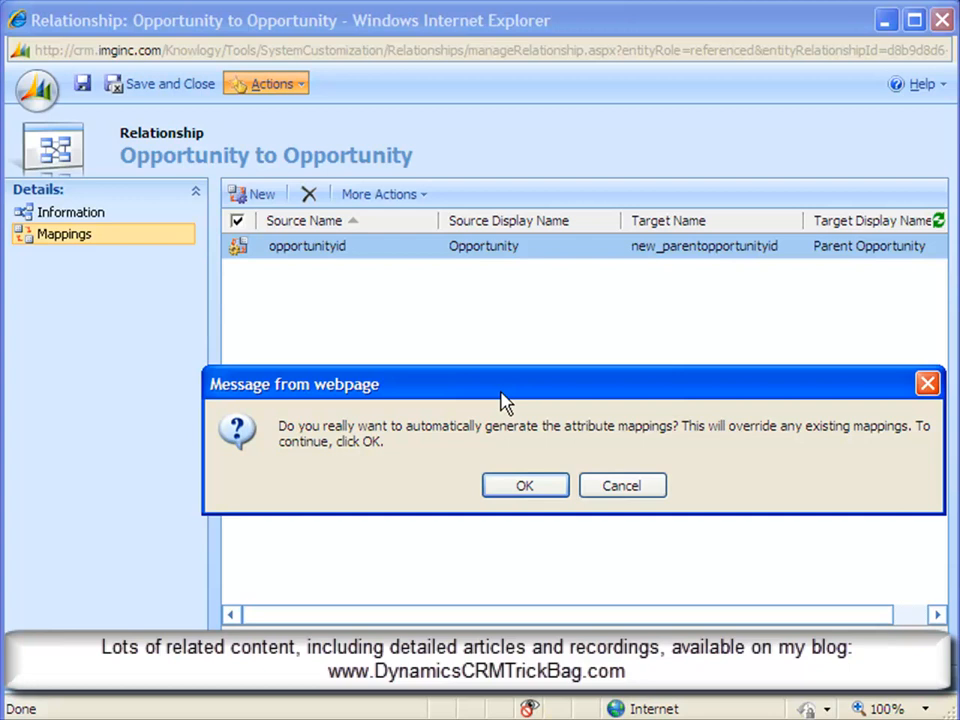
{"action": "mouse_move", "coordinate": [336, 460]}
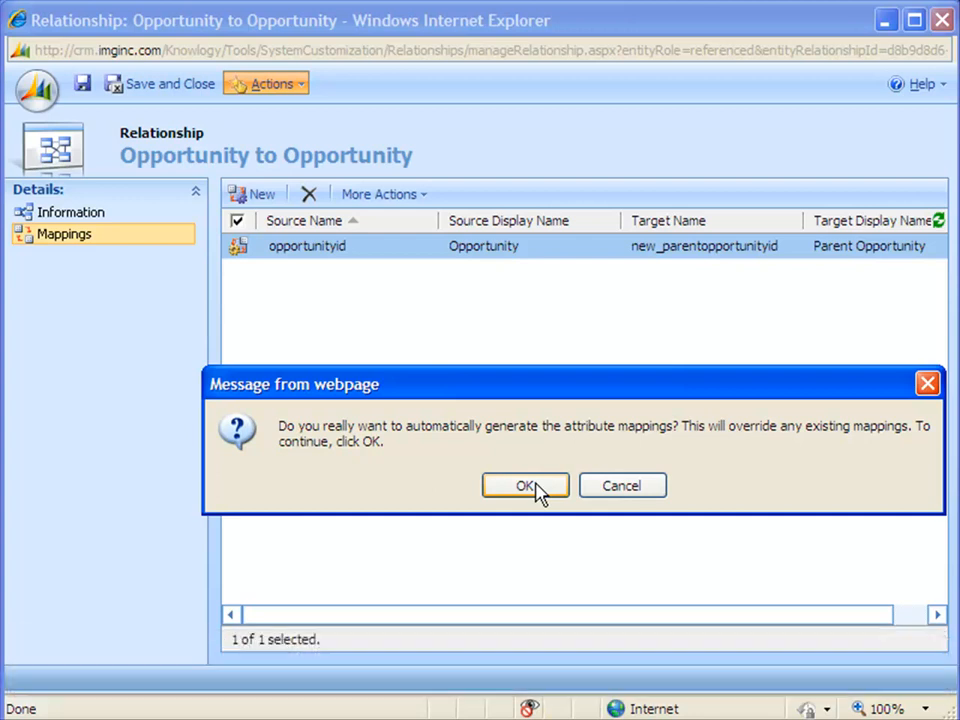
{"action": "left_click", "coordinate": [524, 486]}
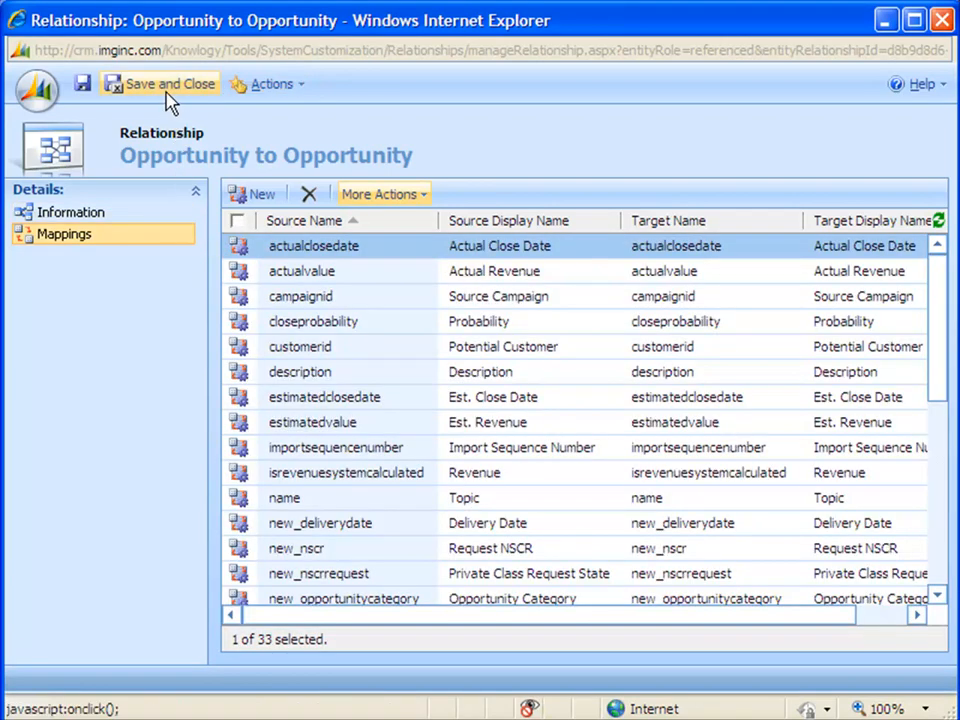
Step: Save and close the relationship, returning to the 1:N relationships list
{"action": "left_click", "coordinate": [164, 84]}
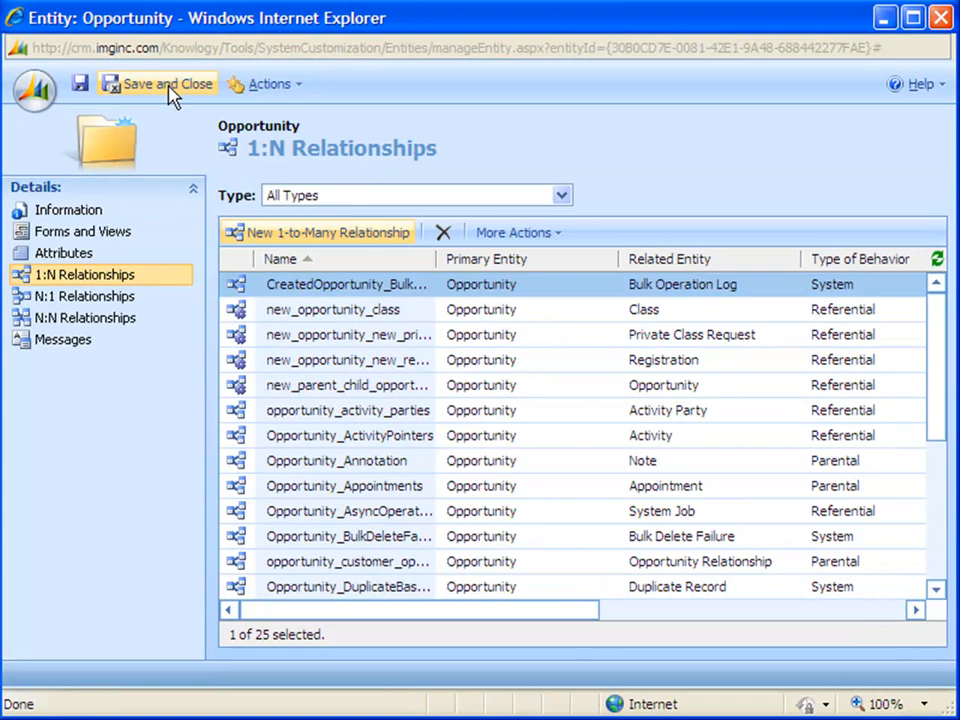
{"action": "mouse_move", "coordinate": [530, 210]}
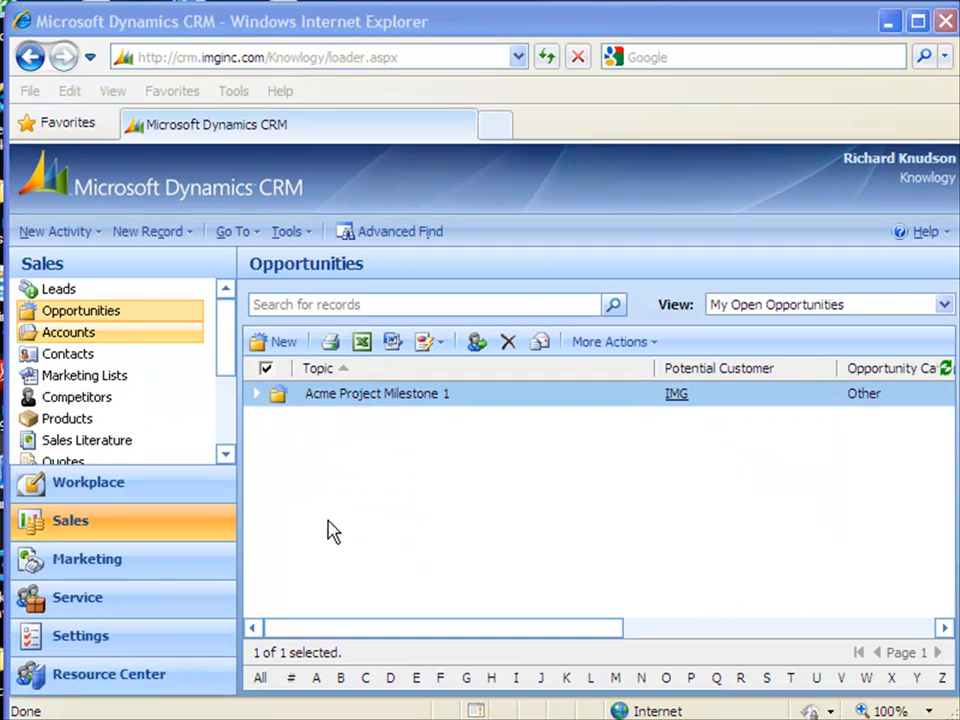
{"action": "mouse_move", "coordinate": [86, 440]}
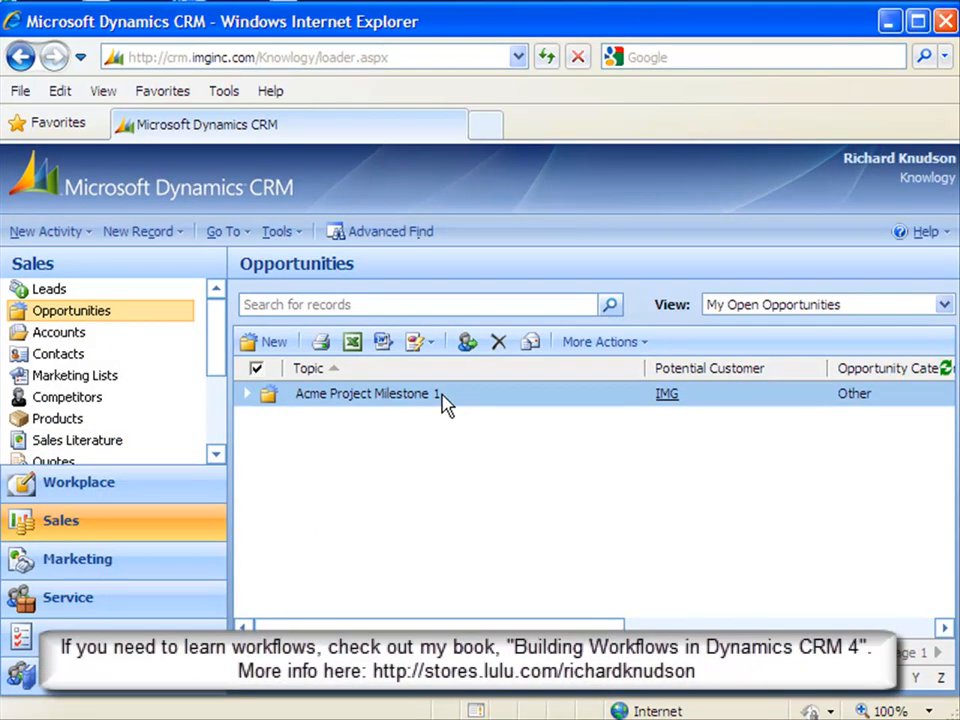
Step: Create child opportunity Acme Project Milestone 2 under Milestone 1 with delivery date 9/15/2009
{"action": "double_click", "coordinate": [364, 392]}
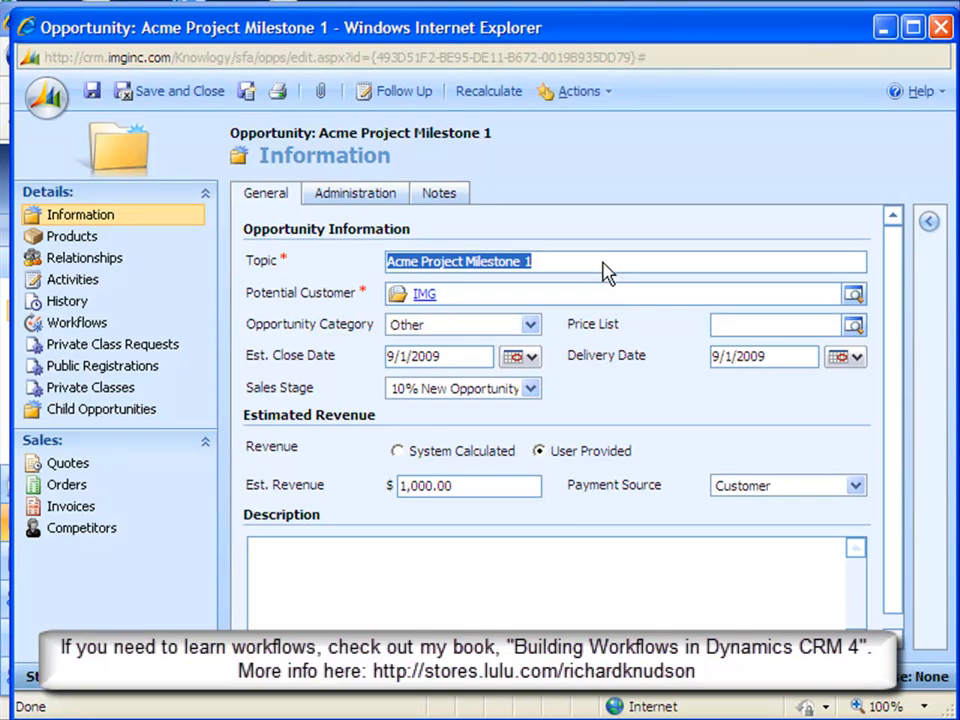
{"action": "mouse_move", "coordinate": [100, 408]}
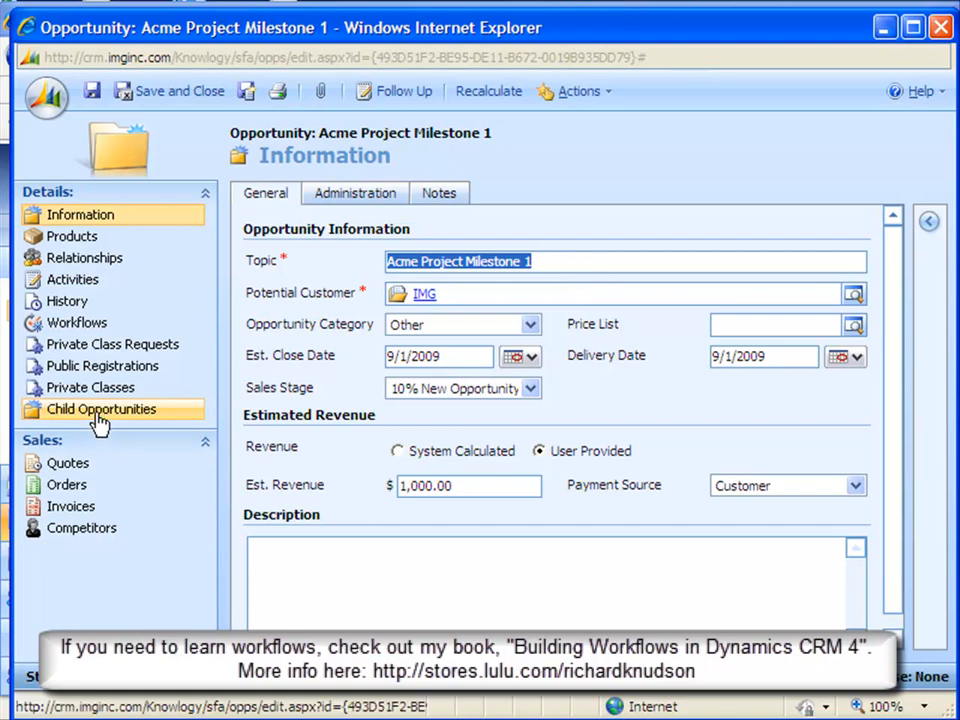
{"action": "left_click", "coordinate": [100, 408]}
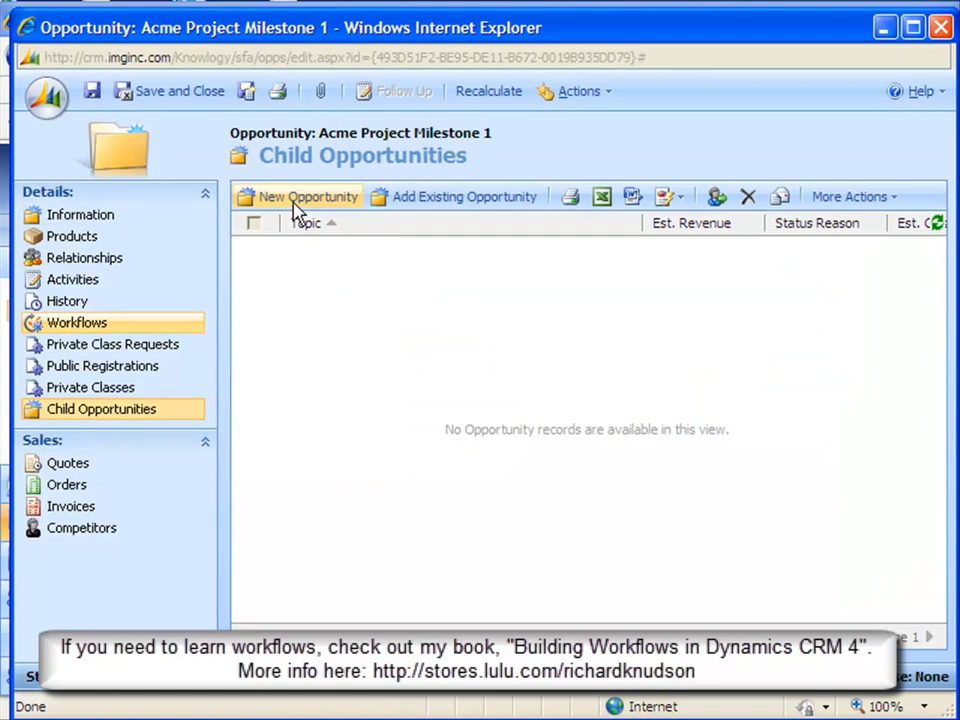
{"action": "left_click", "coordinate": [304, 196]}
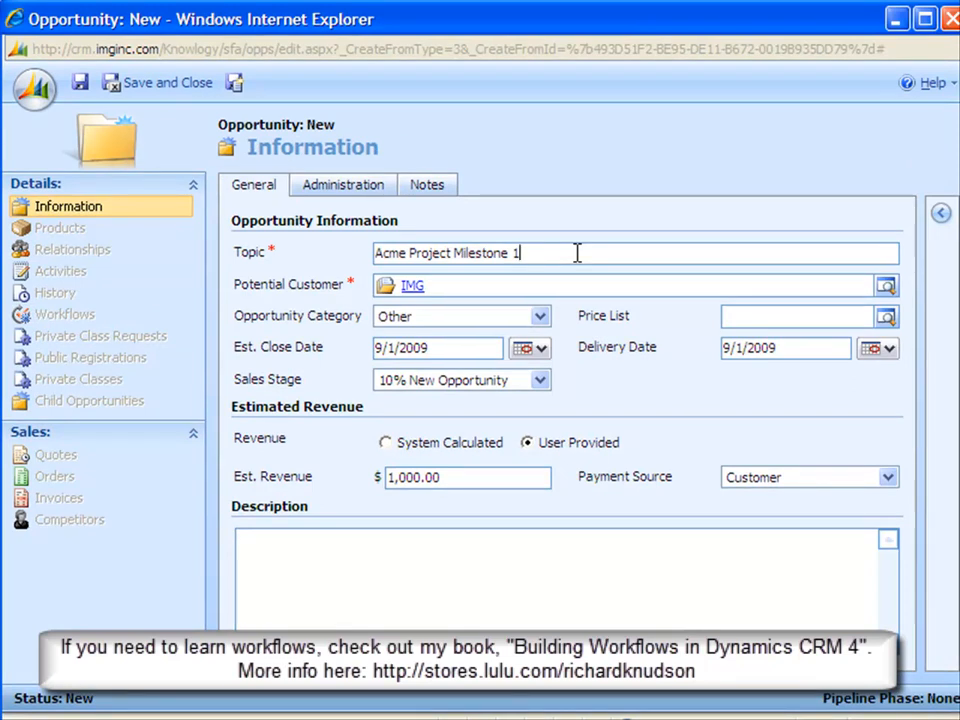
{"action": "mouse_move", "coordinate": [664, 374]}
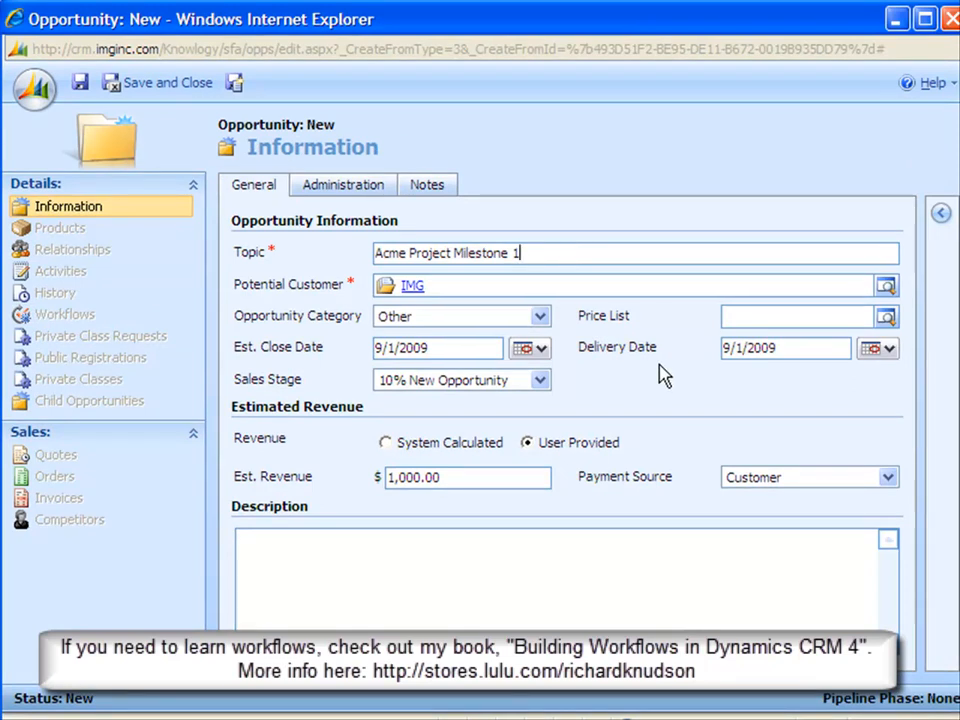
{"action": "mouse_move", "coordinate": [596, 272]}
{"action": "type", "text": "2"}
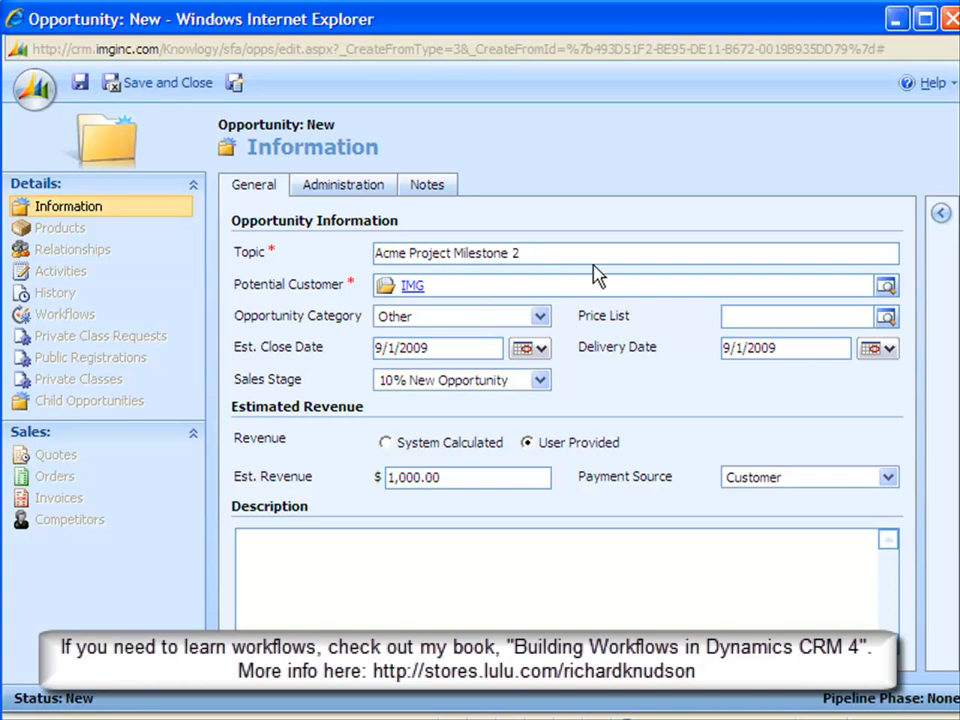
{"action": "mouse_move", "coordinate": [548, 364]}
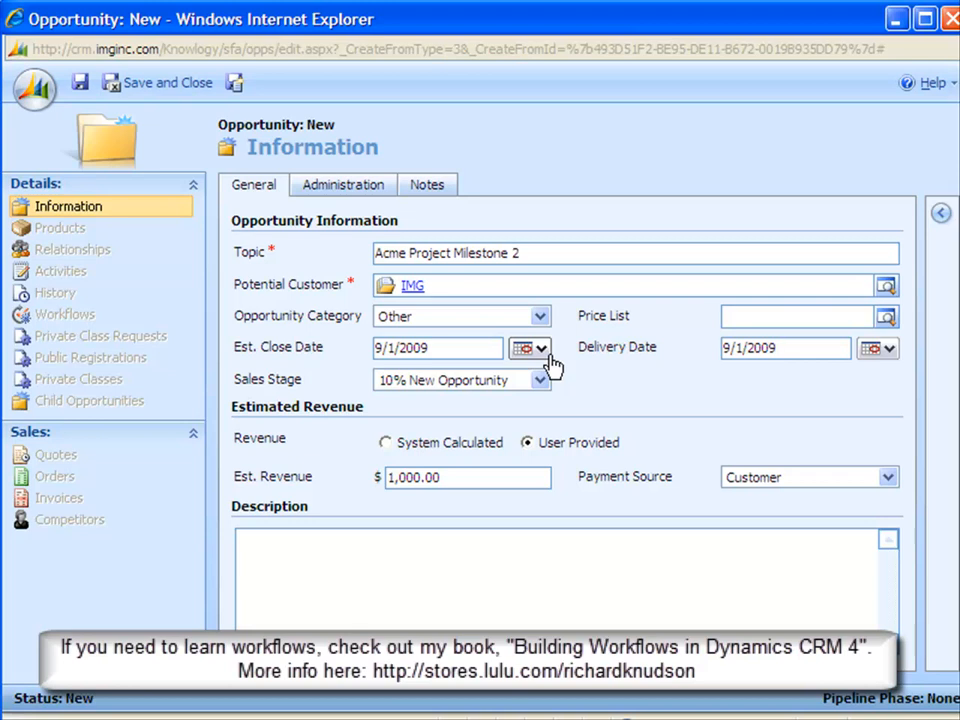
{"action": "left_click", "coordinate": [780, 348]}
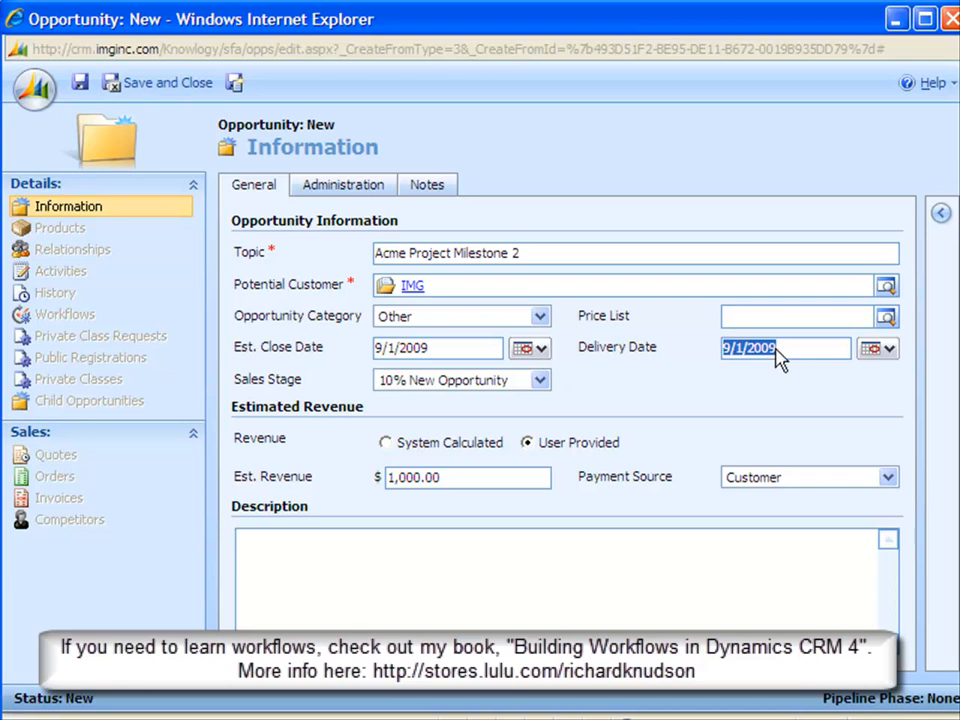
{"action": "type", "text": "9/15/2009"}
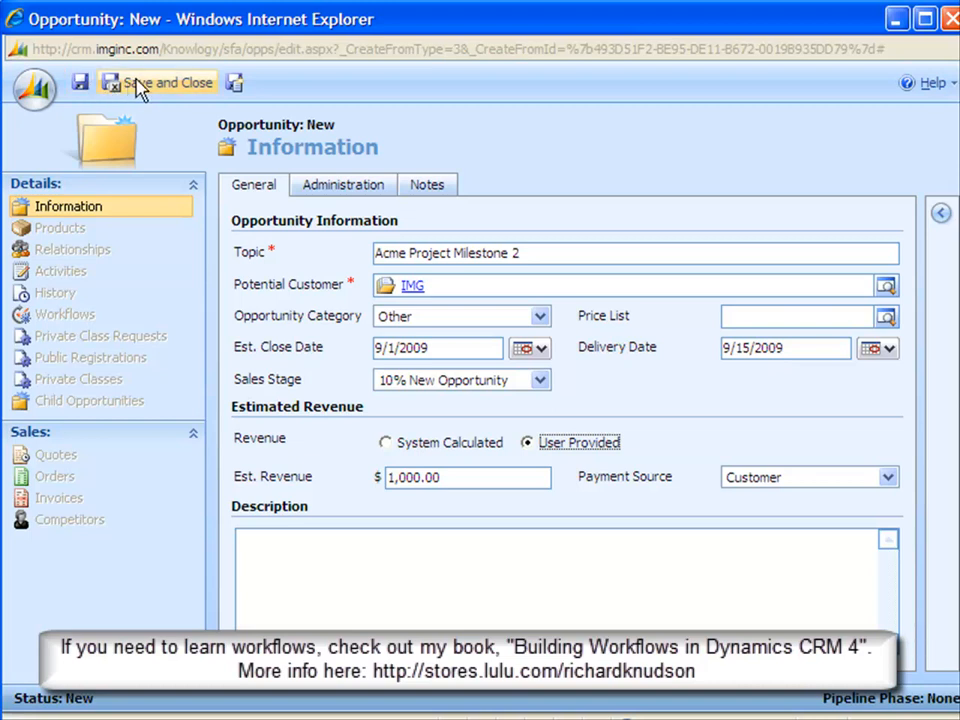
{"action": "left_click", "coordinate": [160, 82]}
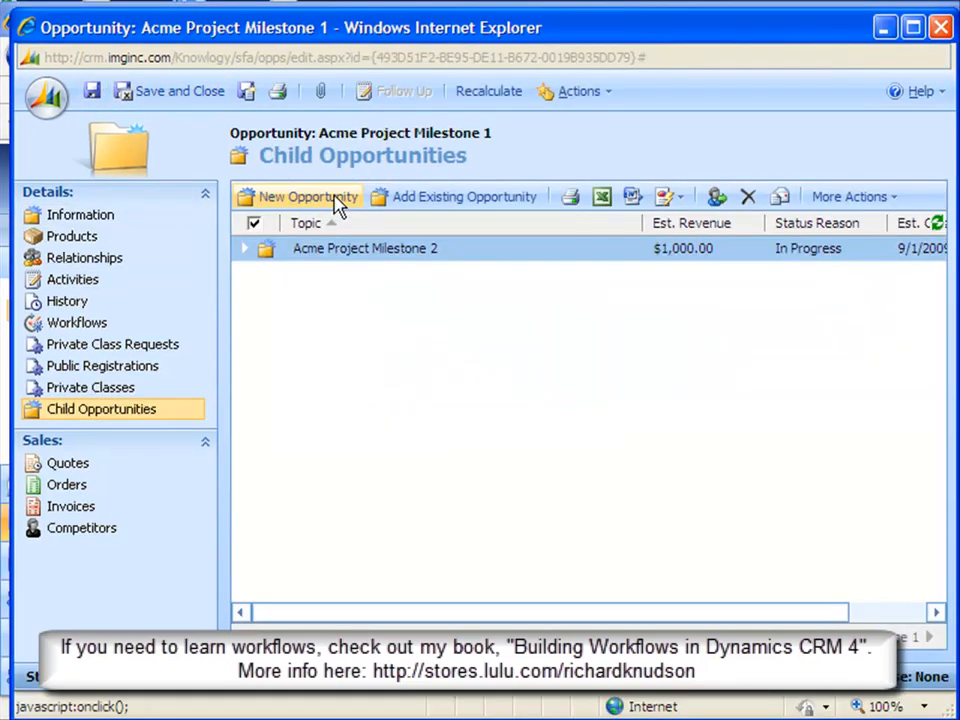
Step: Create child opportunity Acme Project Milestone 3 delivering 10/1/2009, then show the parent's Information
{"action": "left_click", "coordinate": [308, 196]}
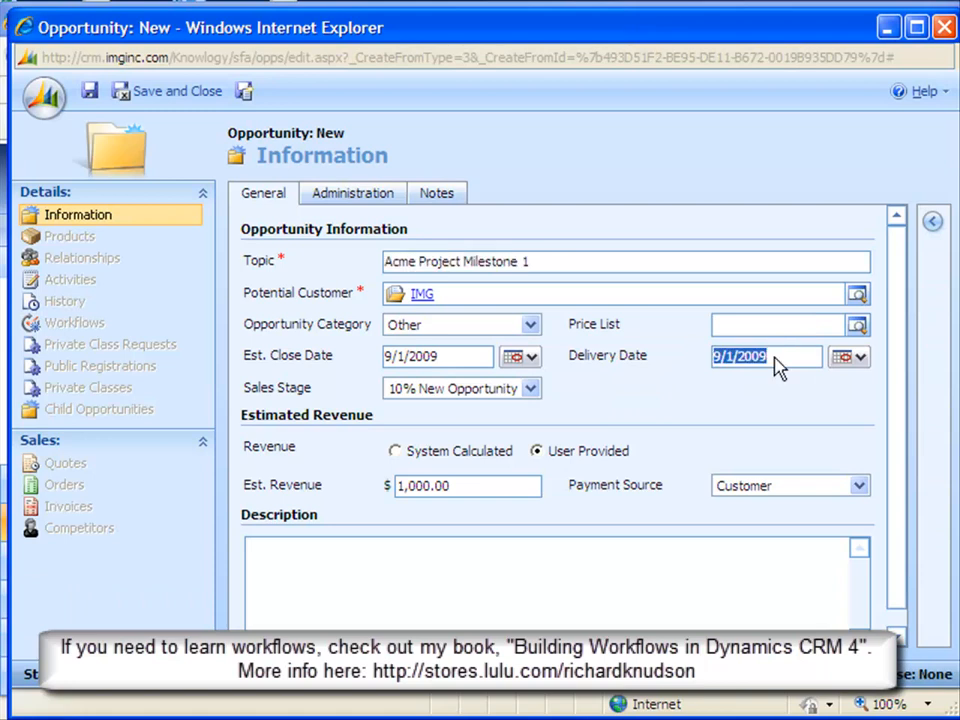
{"action": "left_click", "coordinate": [612, 264]}
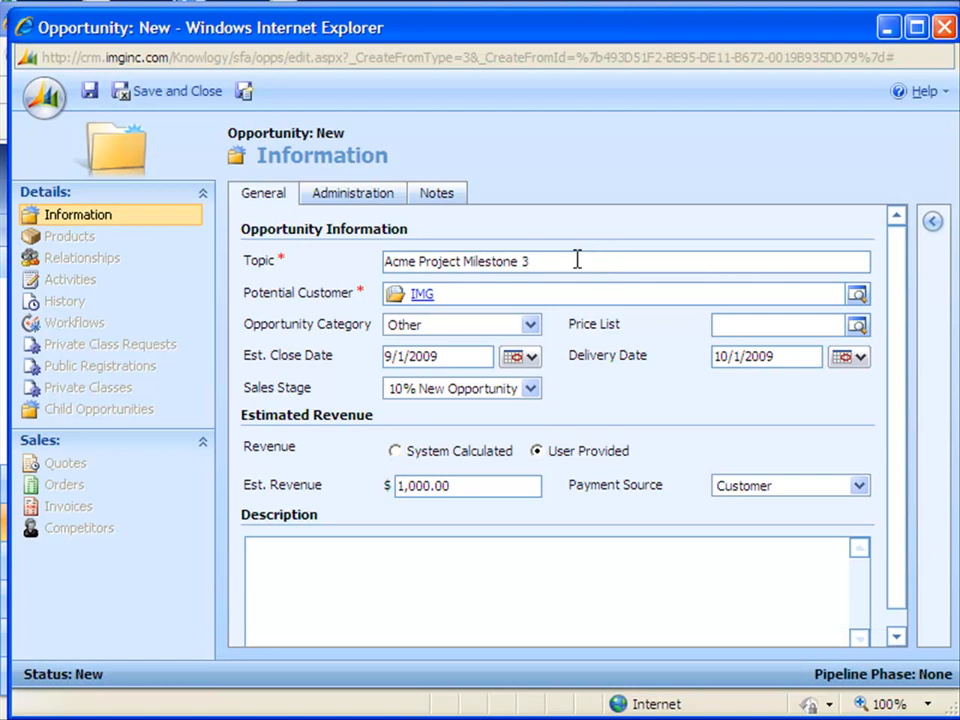
{"action": "left_click", "coordinate": [100, 408]}
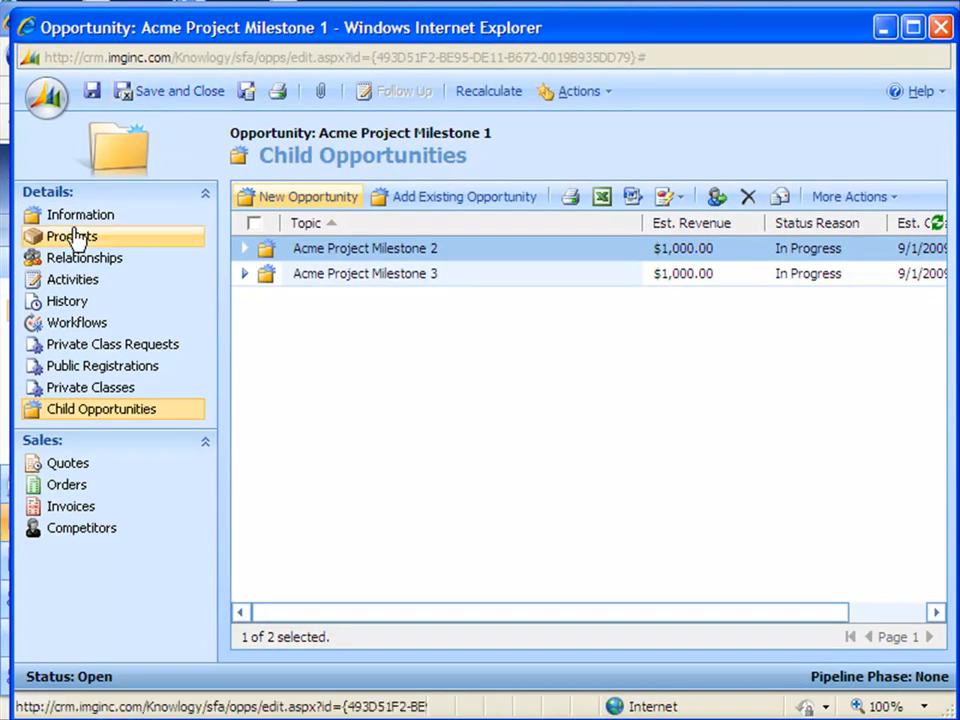
{"action": "left_click", "coordinate": [80, 214]}
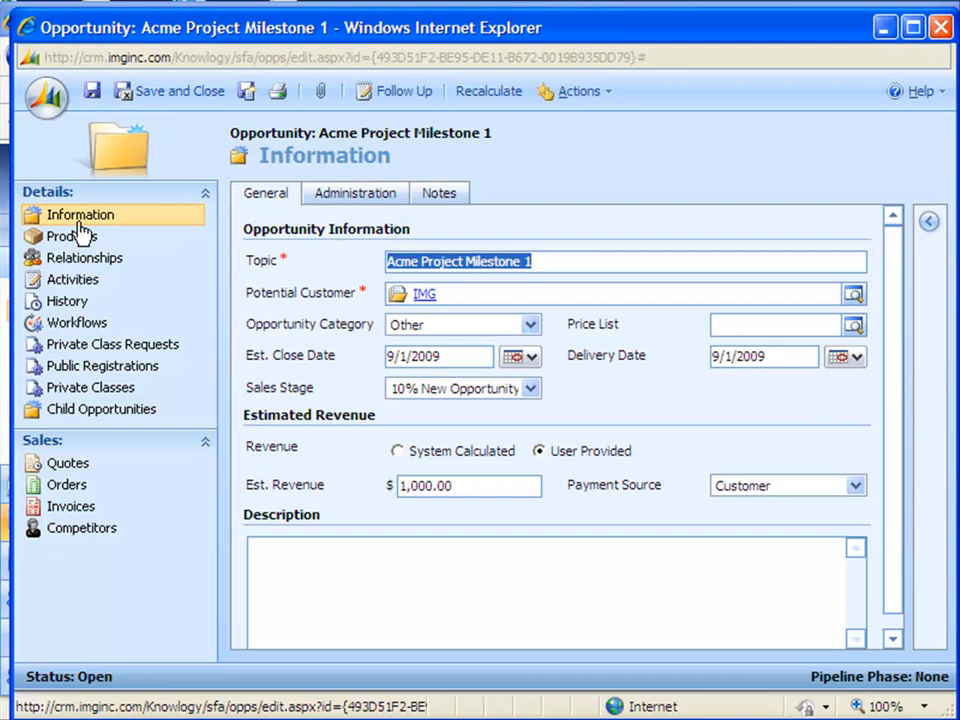